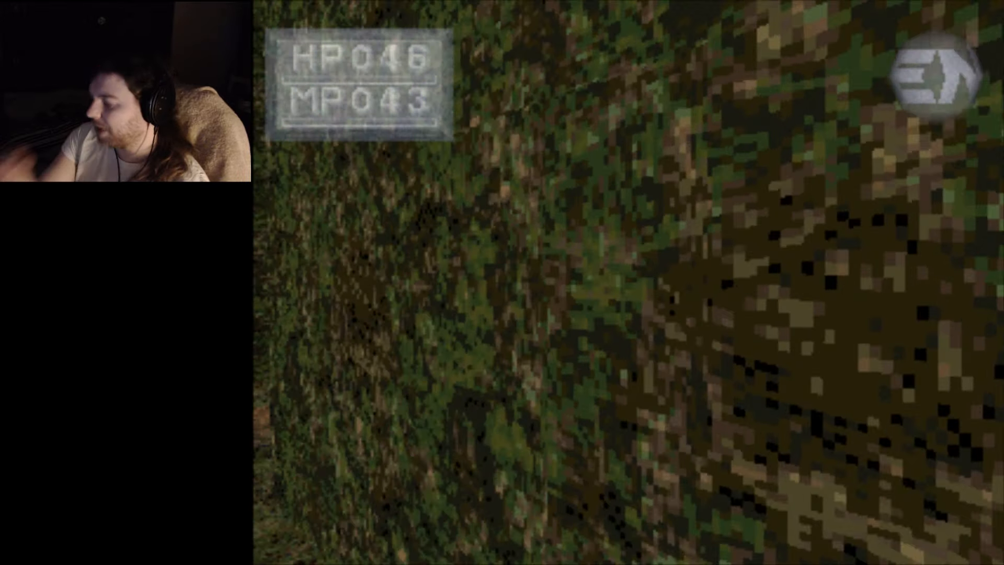
Step: Pause the game with F1 and open the Quick Menu at State Slot 56
key(F1)
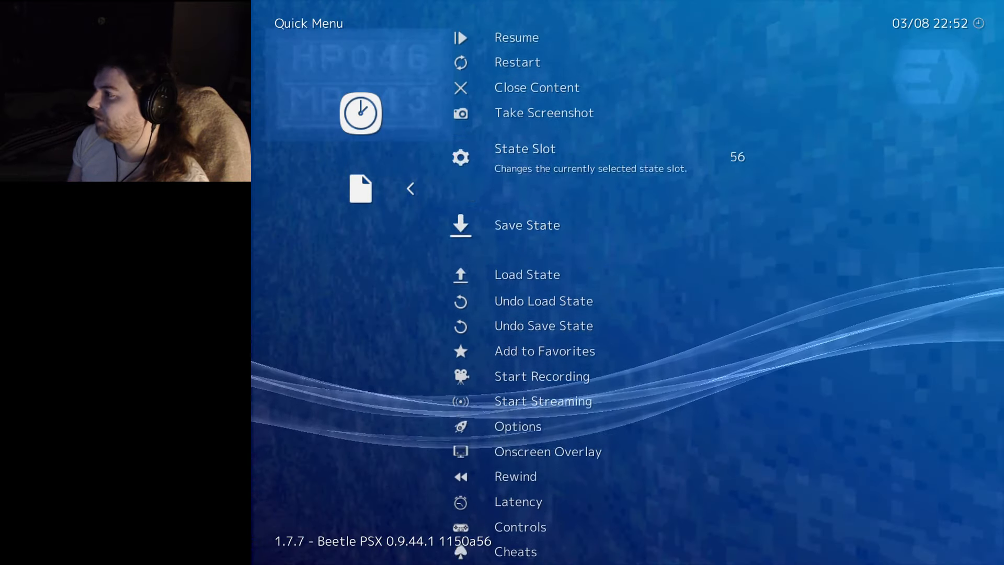
click(517, 37)
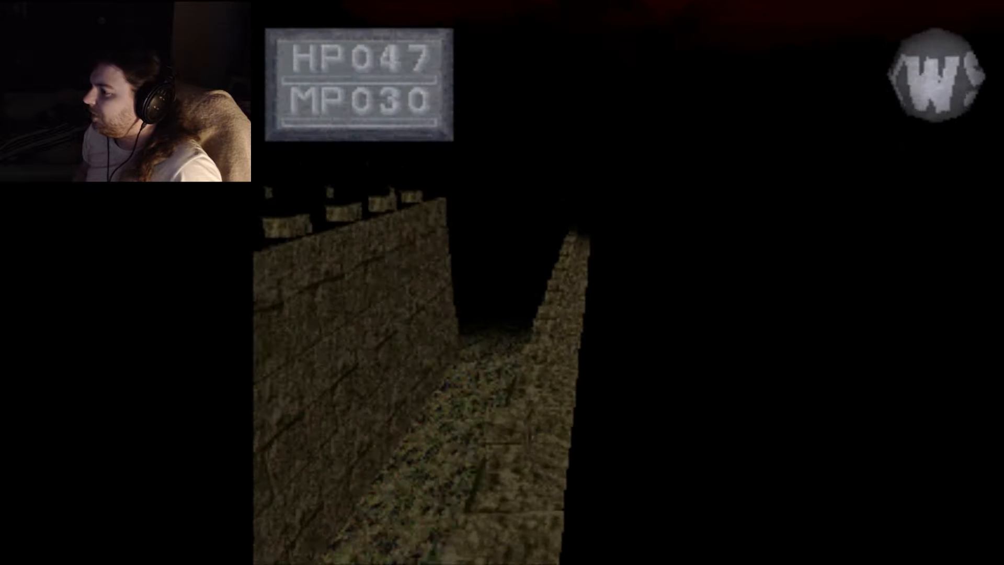
Step: Walk forward down the dark stone corridor, HP 47 and MP 30
key(w)
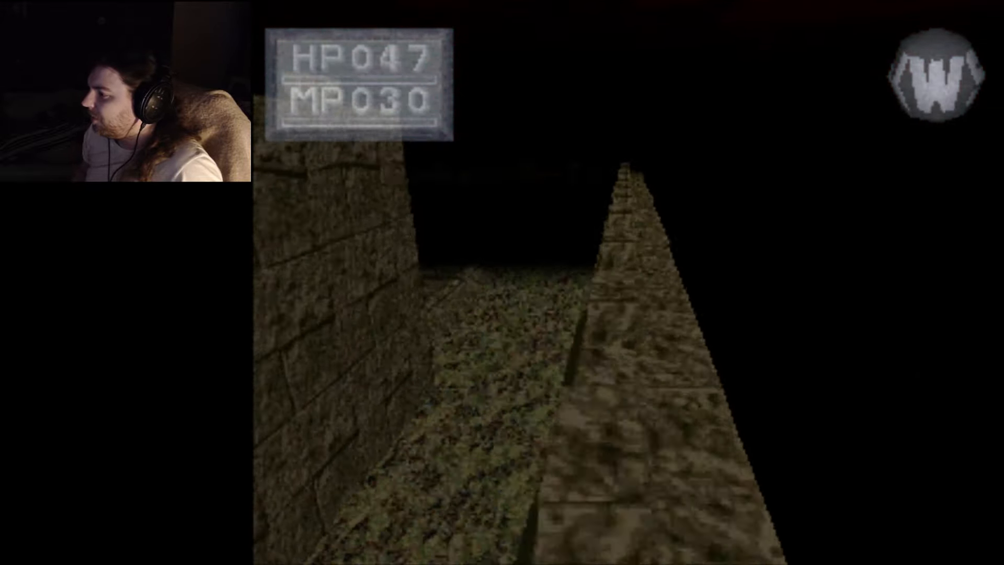